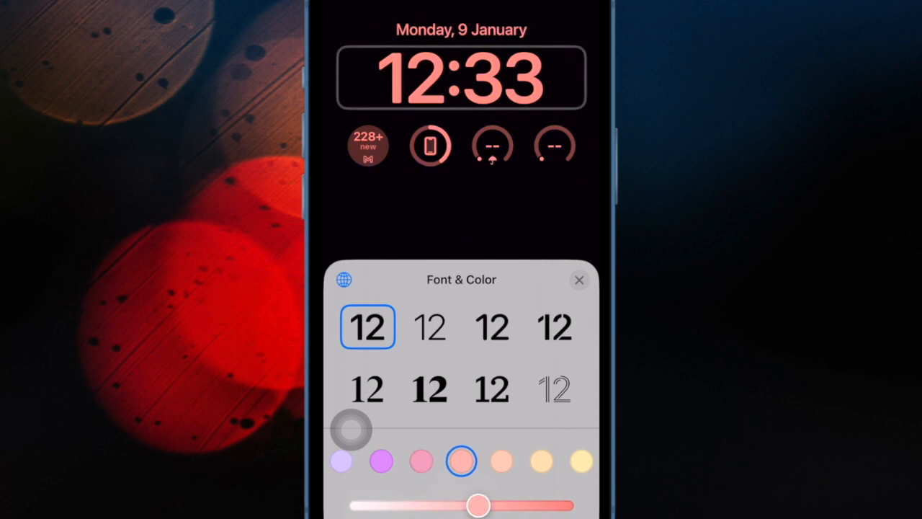
Step: Try a paler yellow clock colour and preview Arabic Indic and Devanagari numerals before reverting
left_click(581, 462)
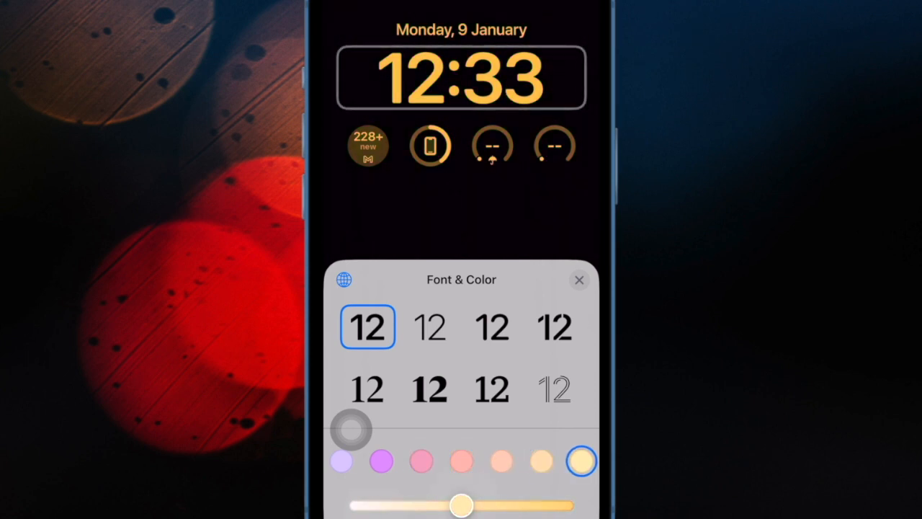
left_click(343, 280)
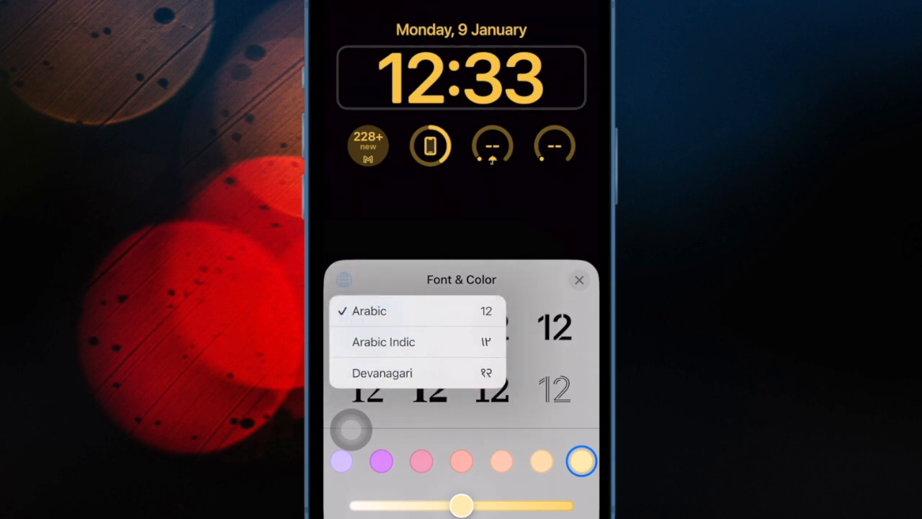
left_click(383, 342)
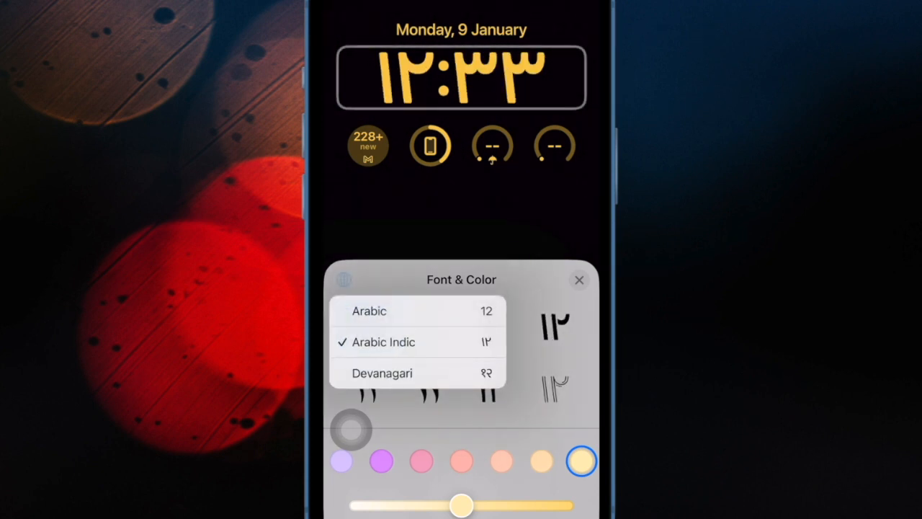
left_click(382, 373)
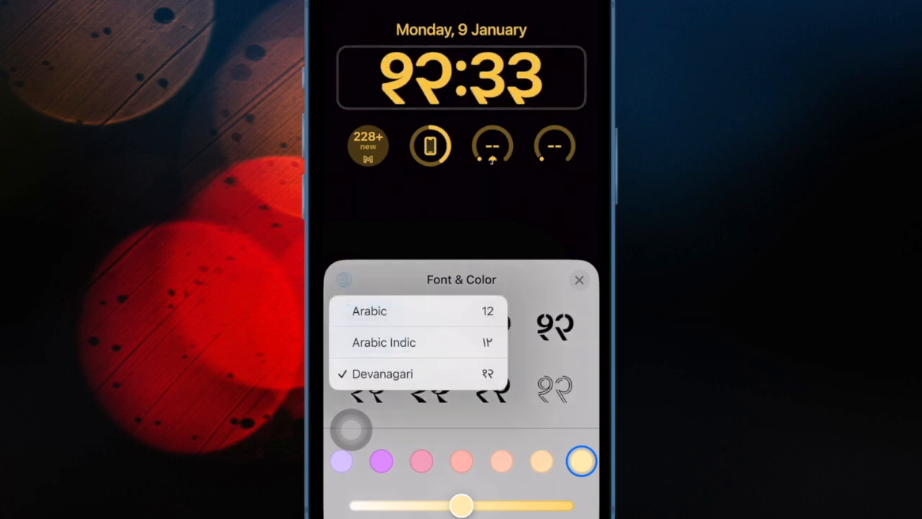
left_click(370, 311)
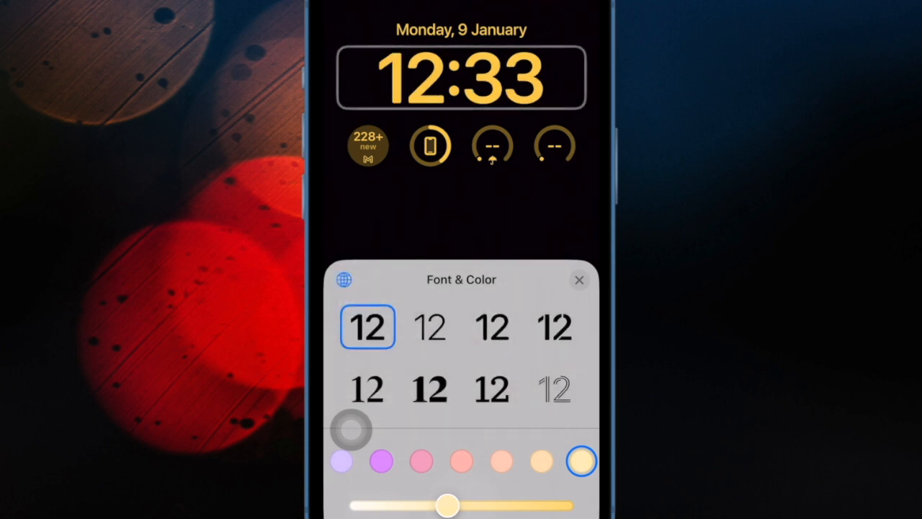
left_click_drag(447, 504, 468, 504)
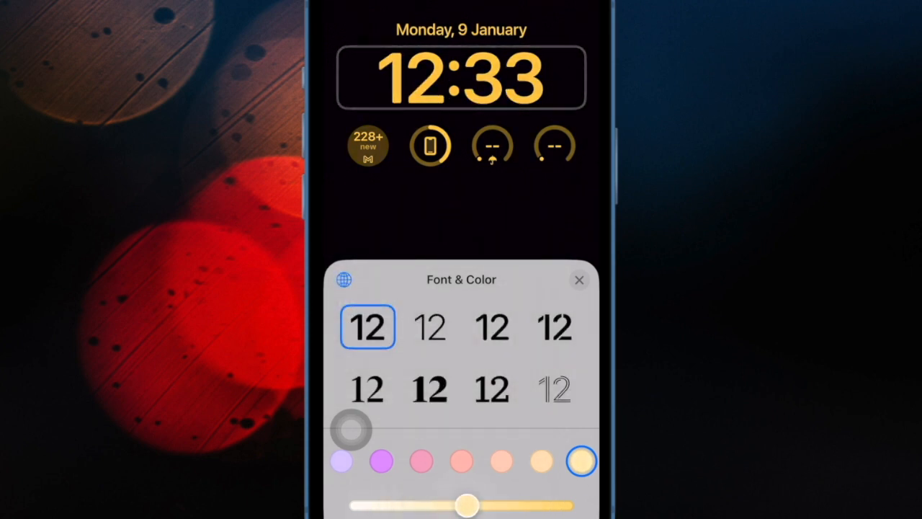
left_click_drag(467, 505, 400, 505)
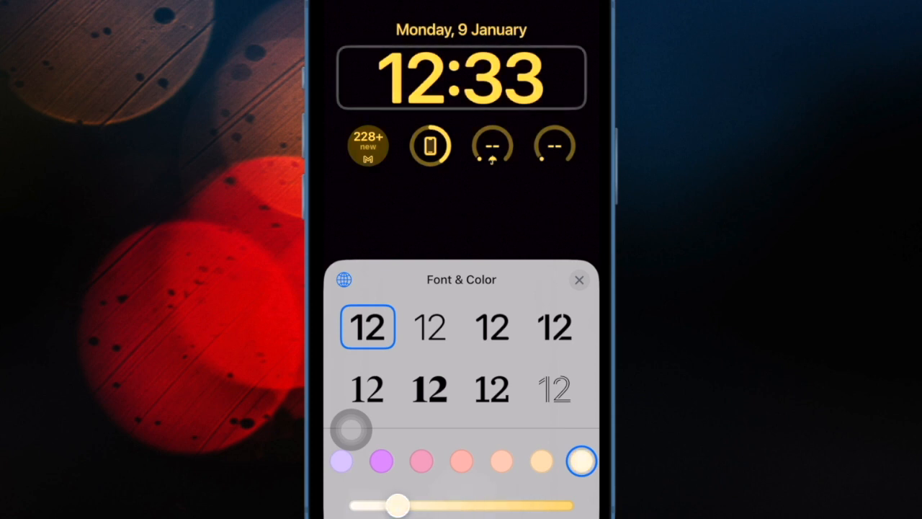
Step: After trying outlined and serif typefaces, settle on a purple clock with heavy rounded digits
left_click(555, 389)
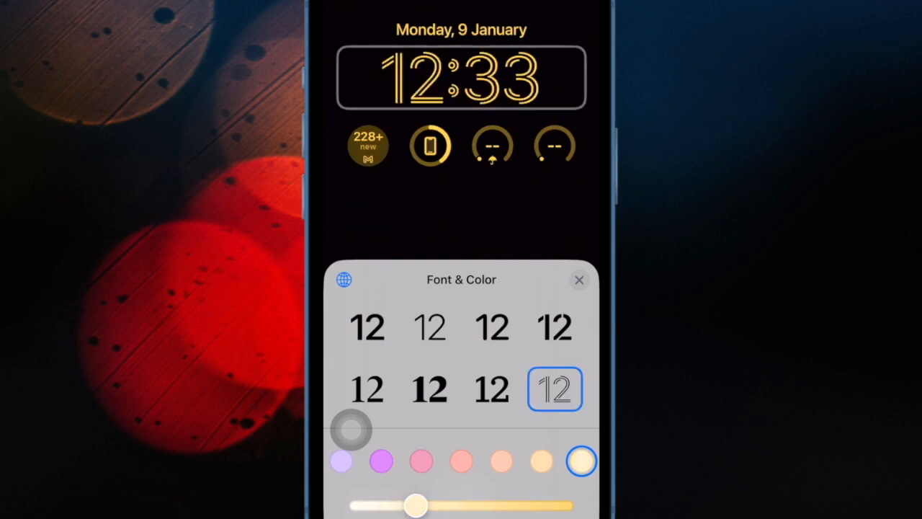
left_click(368, 390)
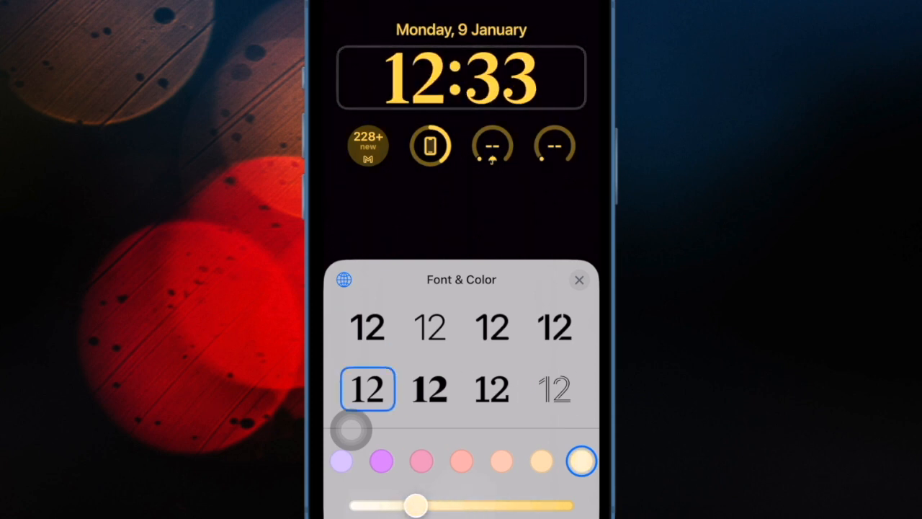
left_click(382, 461)
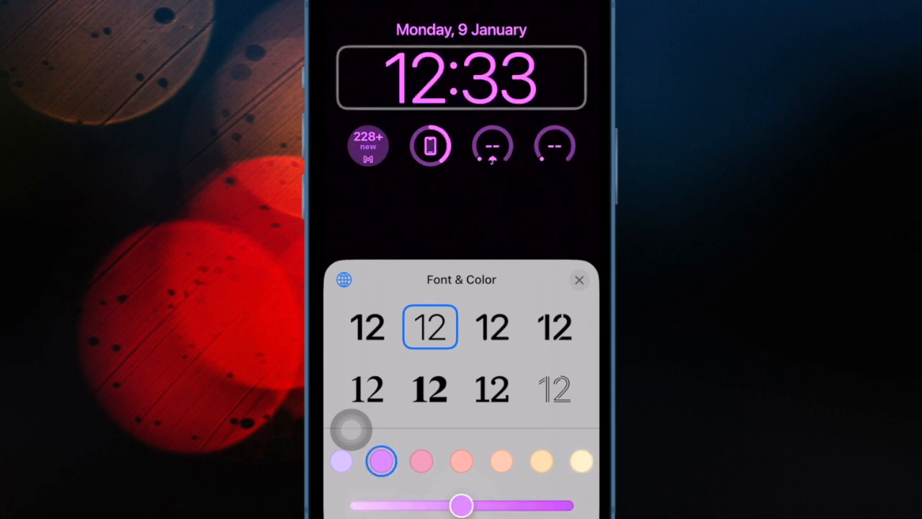
left_click(555, 327)
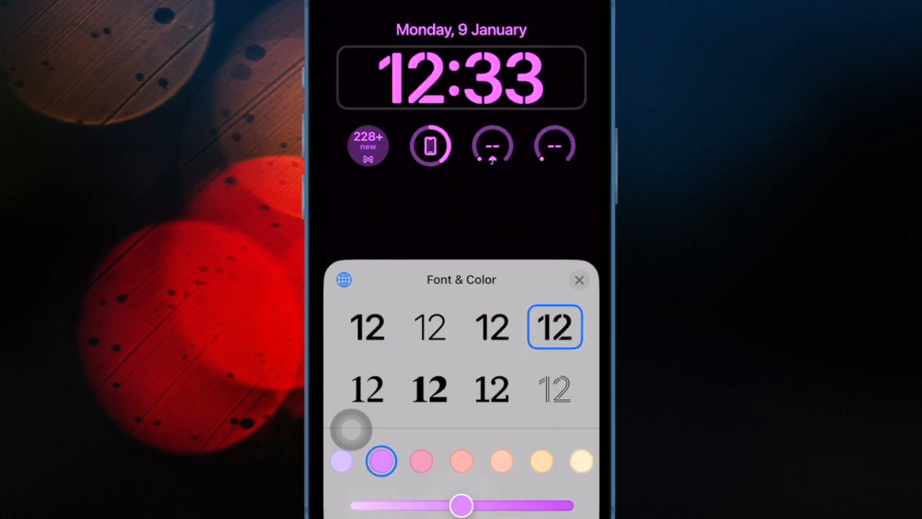
left_click(555, 389)
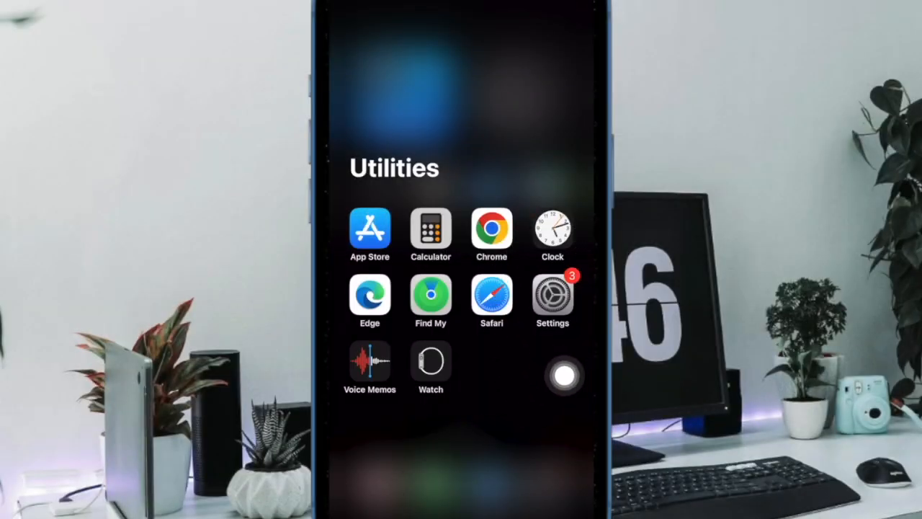
Step: Open the child's Screen Time page from the Settings app
left_click(552, 295)
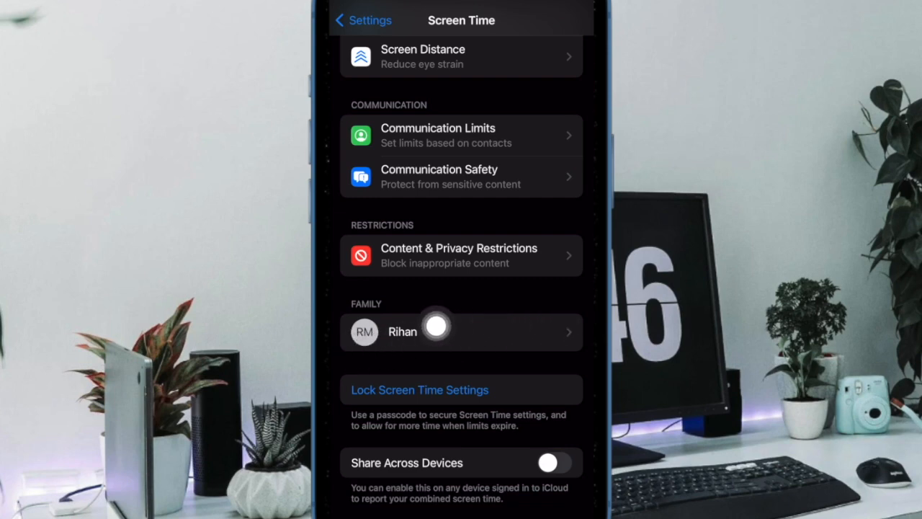
left_click(461, 332)
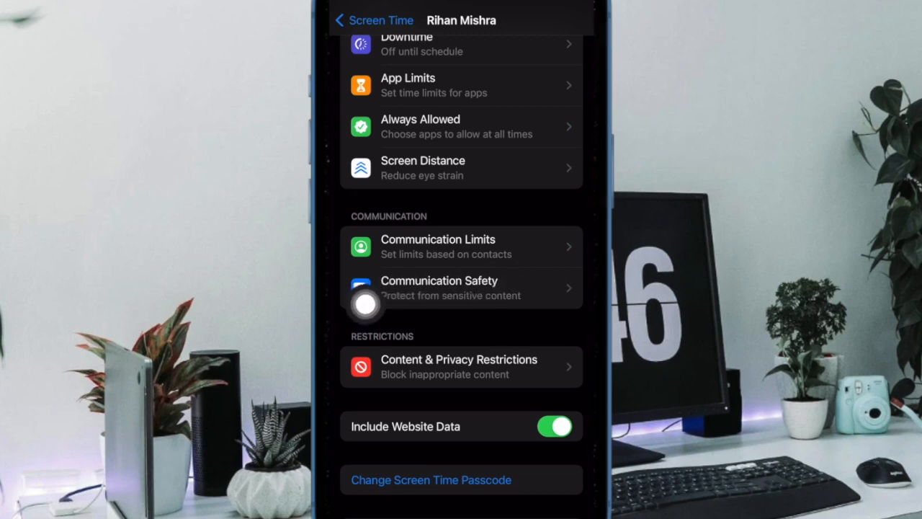
Step: Turn on the Communication Safety toggle in the child's Communication Safety settings
left_click(440, 288)
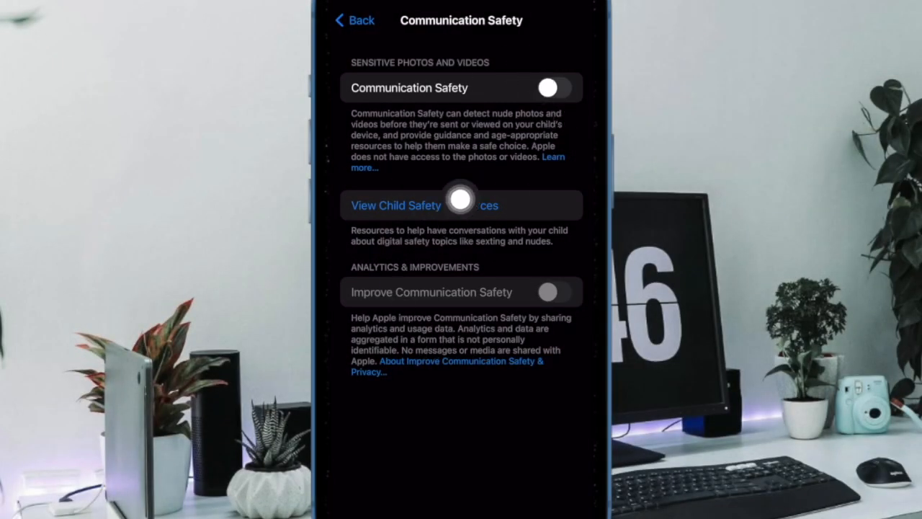
left_click(547, 88)
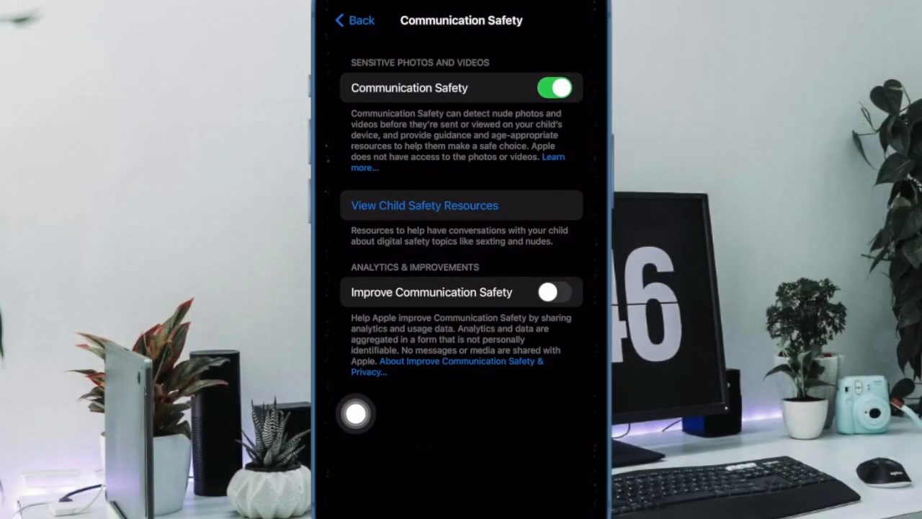
left_click(555, 292)
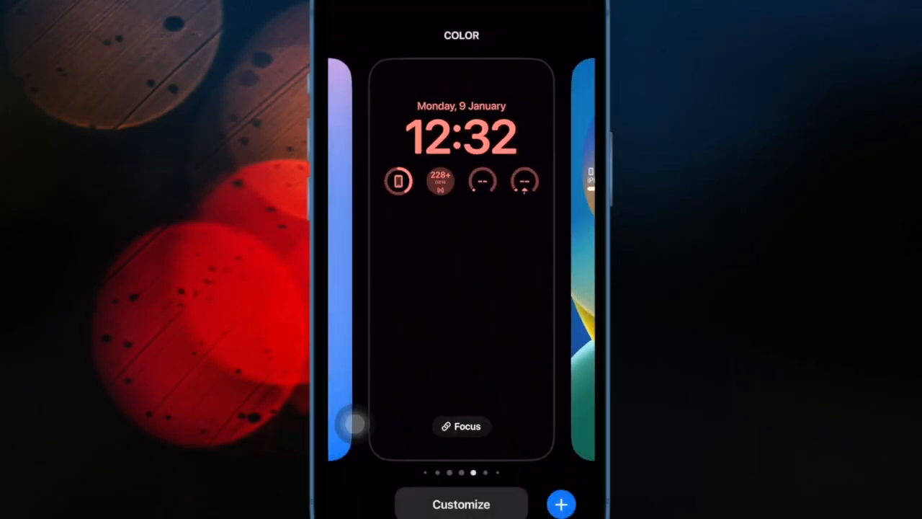
Step: Customise the Lock Screen, replacing the battery widget with a Gmail unread-count widget
left_click(461, 503)
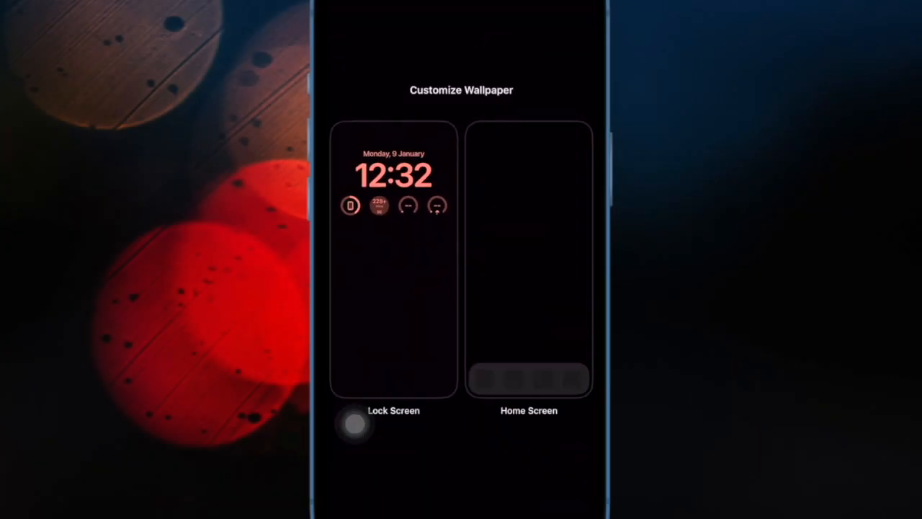
left_click(393, 259)
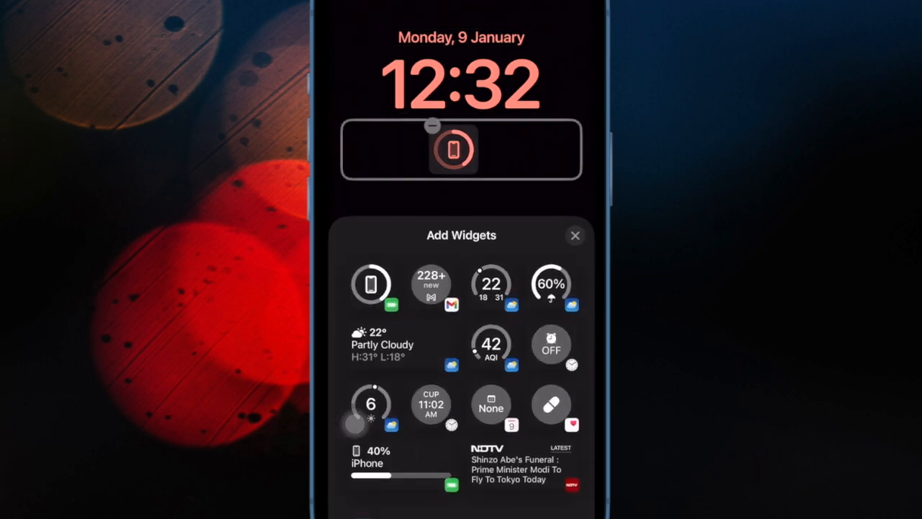
left_click(430, 284)
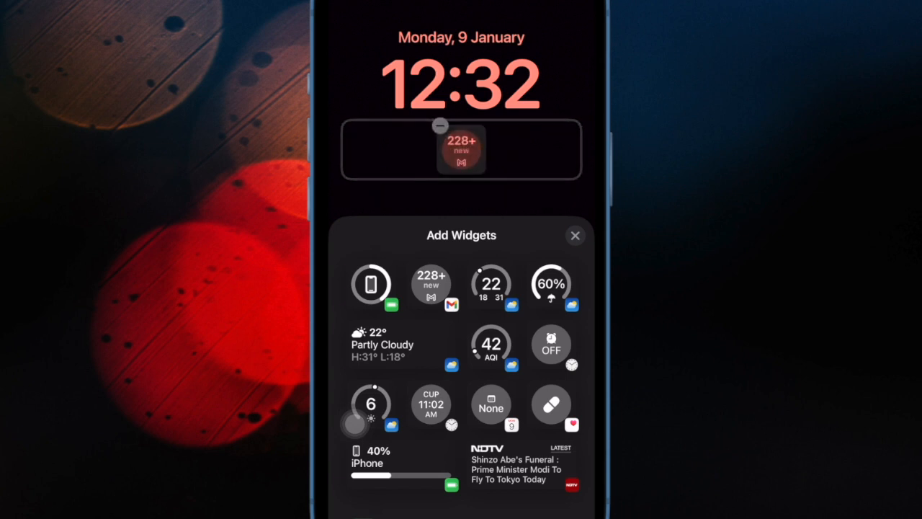